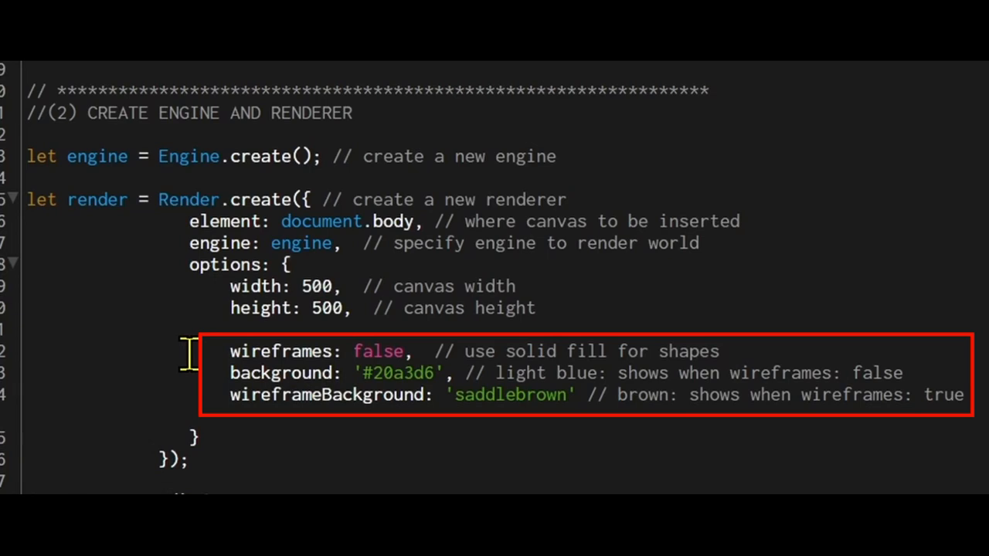
Browse the W3Schools HTML colour names list, scrolling down through the named swatches
double_click(282, 372)
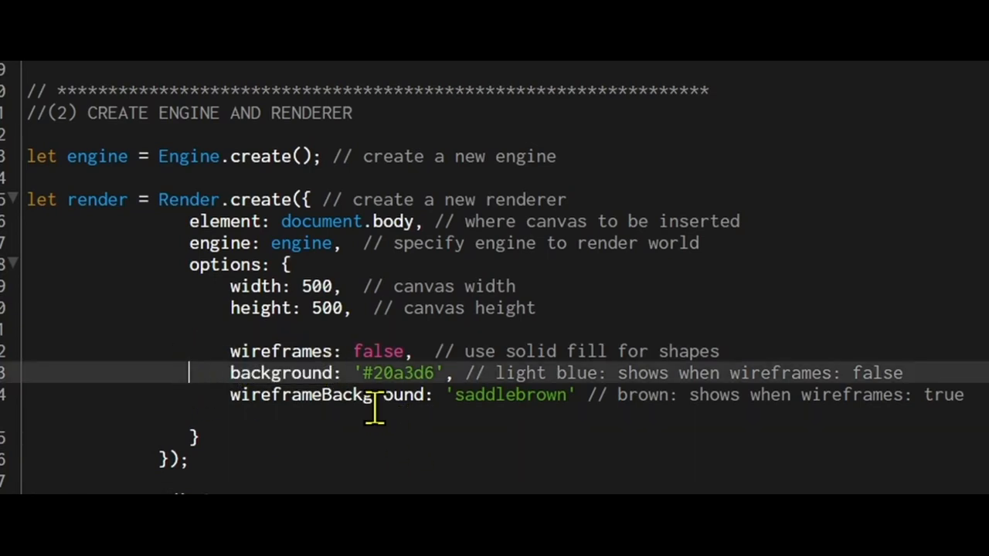
mouse_move(402, 405)
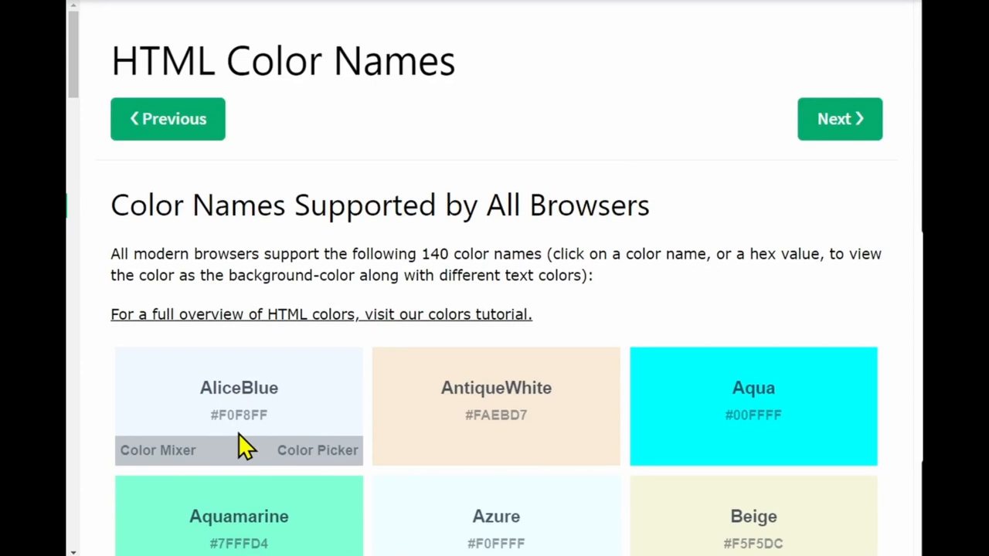
mouse_move(294, 454)
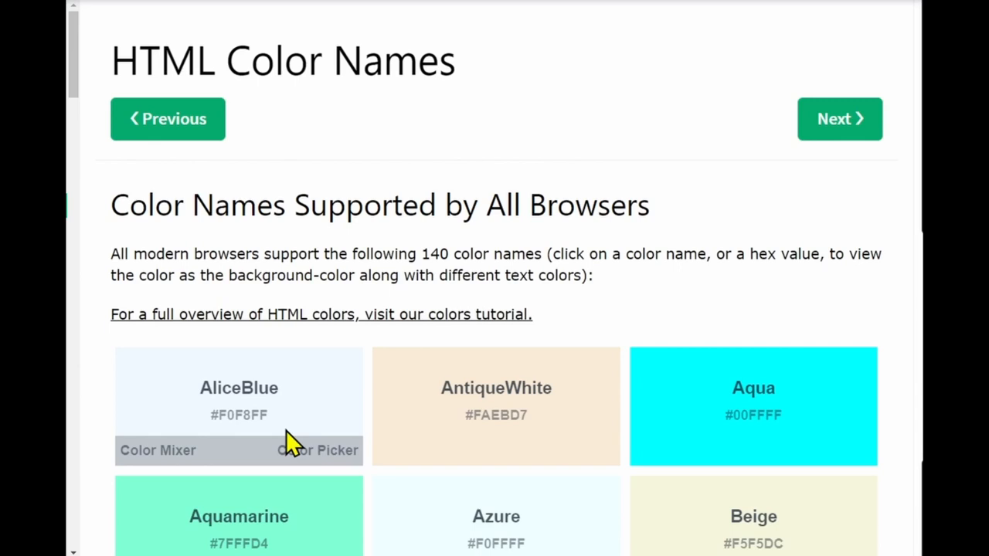
mouse_move(207, 438)
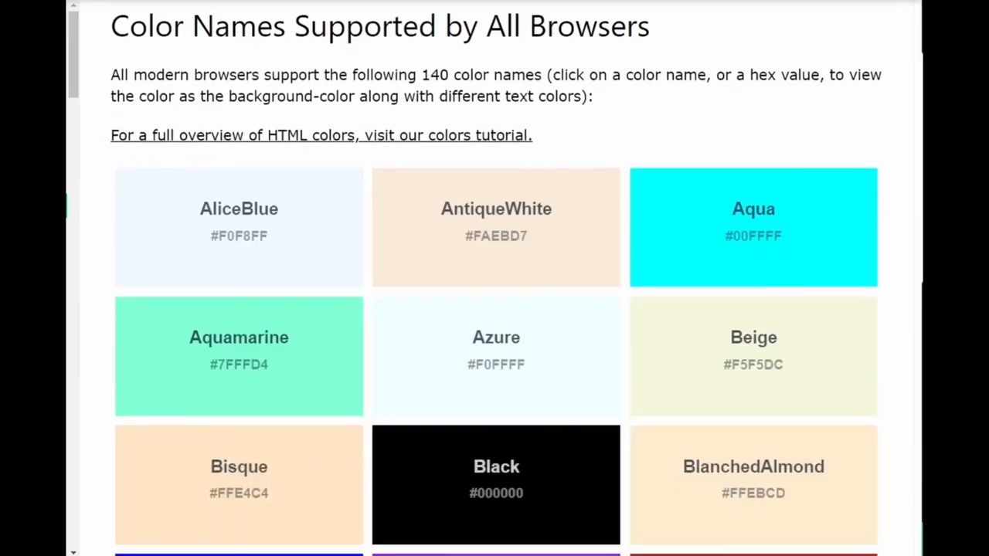
scroll(down, 3)
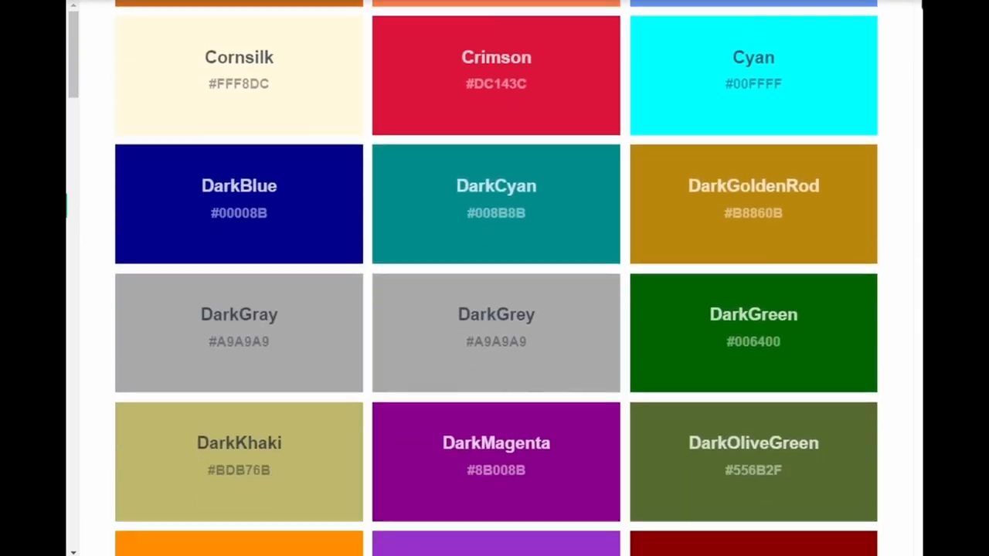
scroll(down, 3)
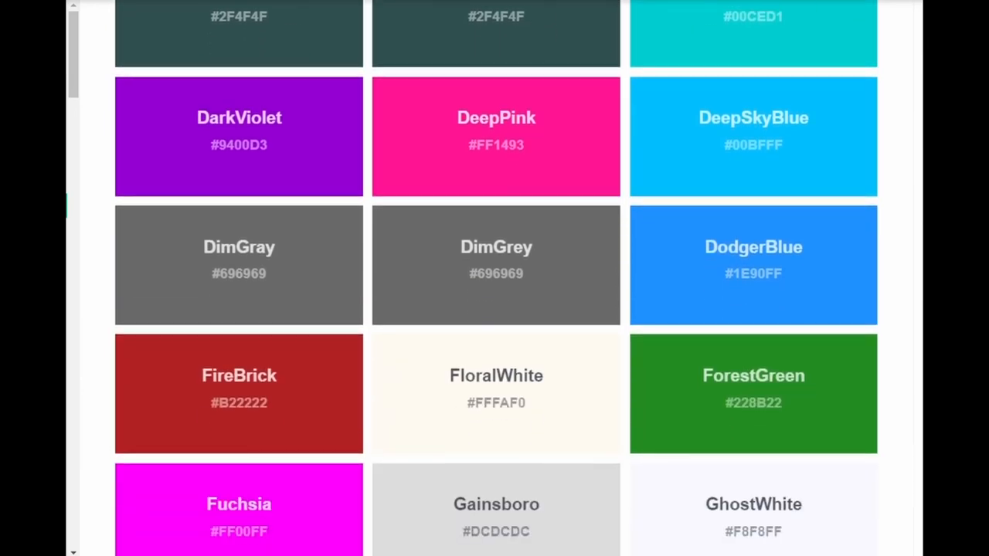
scroll(down, 3)
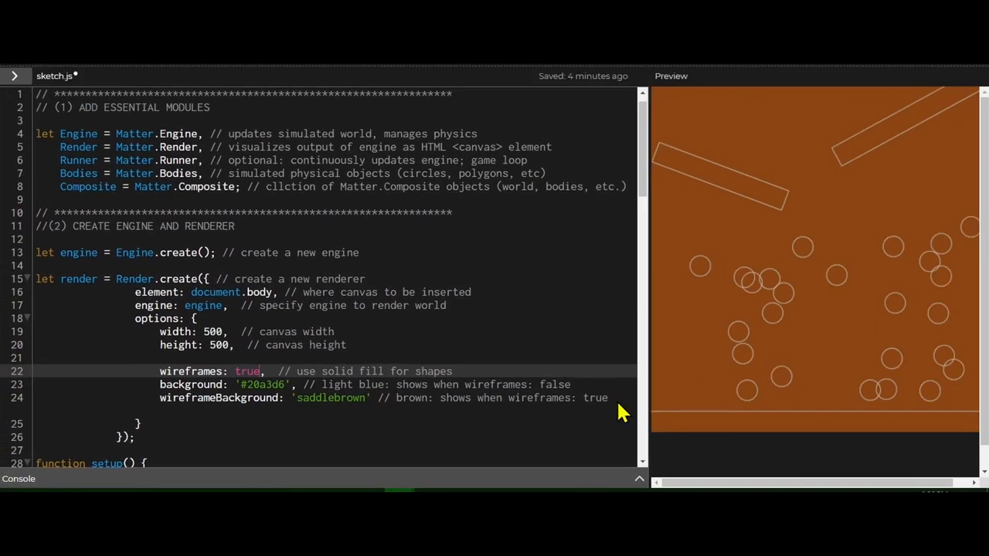
Set wireframes to true and run the sketch to preview outlined bodies on saddlebrown
click(293, 414)
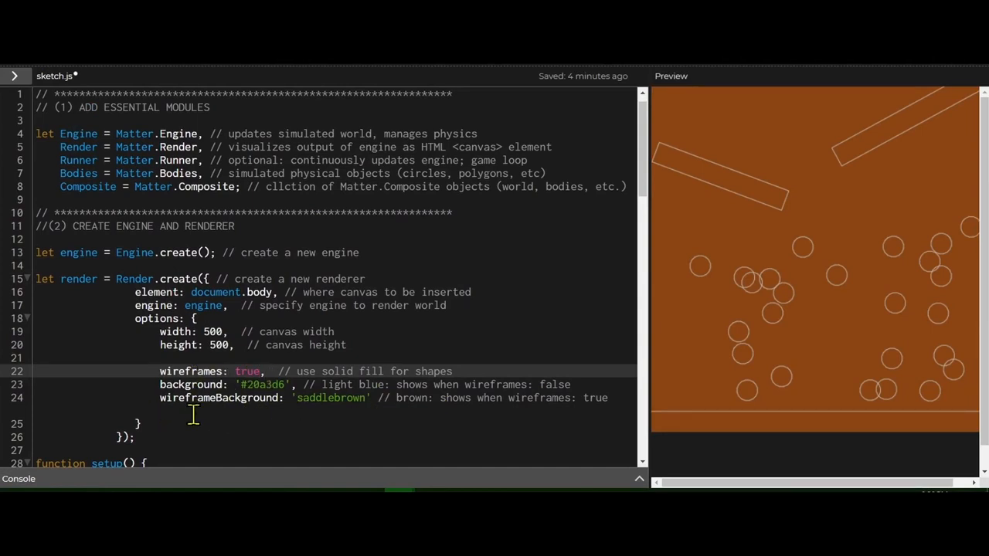
mouse_move(259, 419)
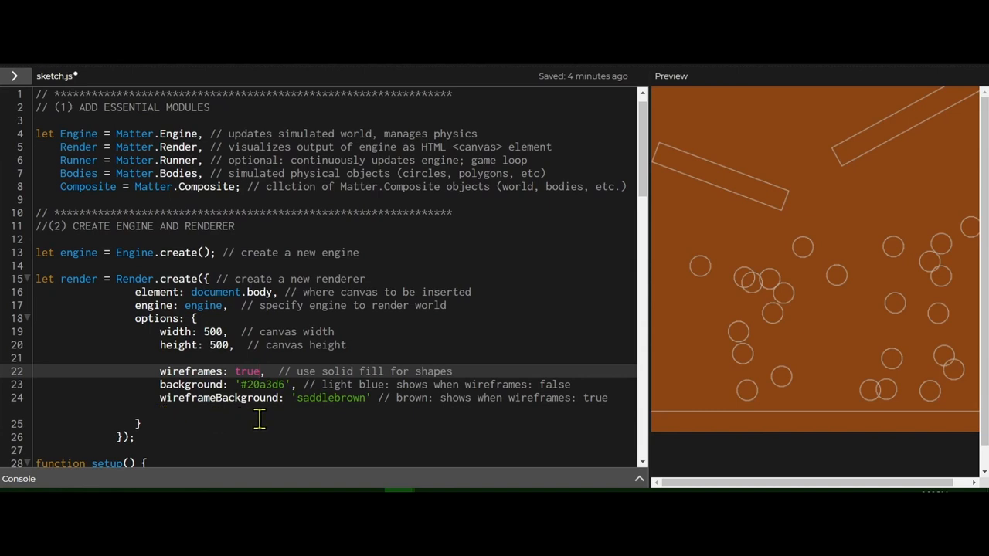
mouse_move(350, 371)
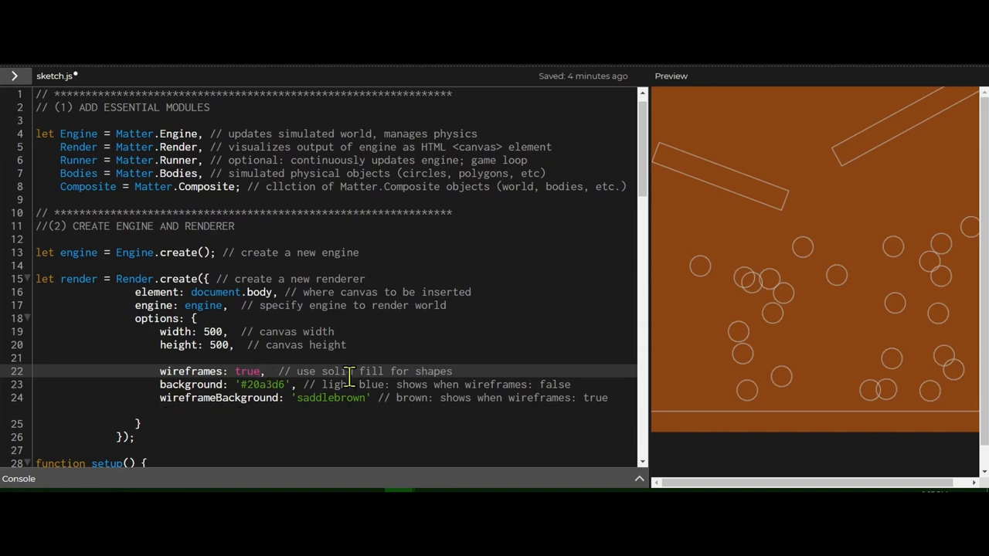